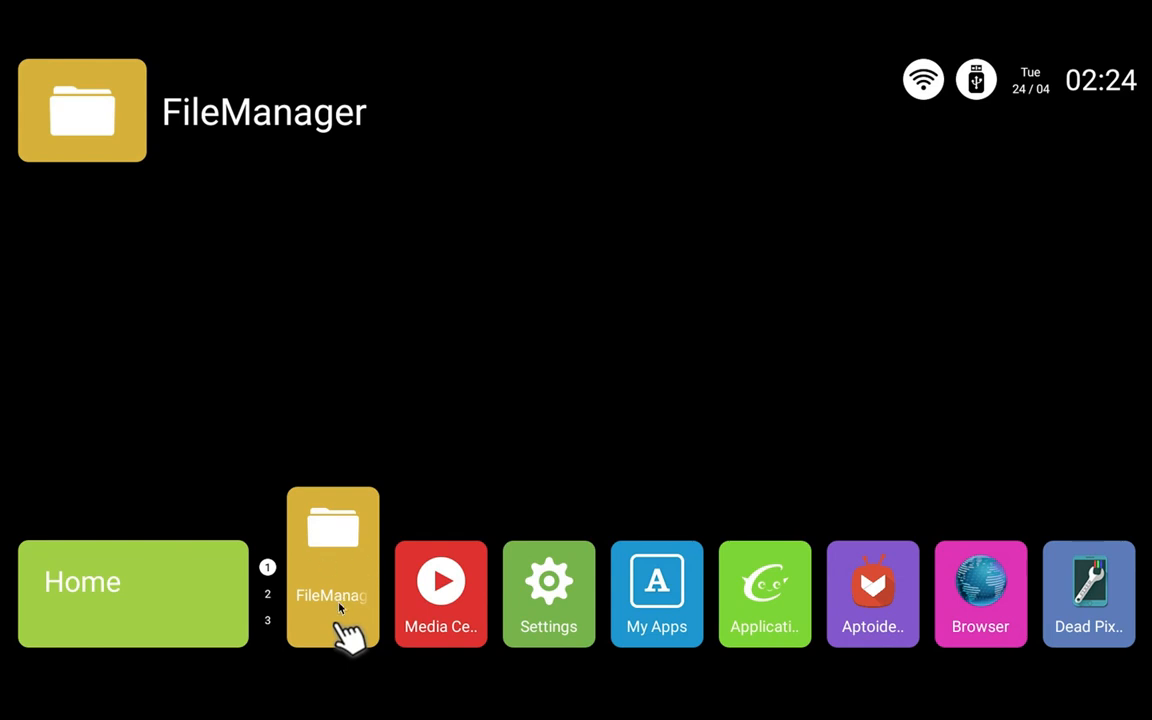
mouse_move(325, 535)
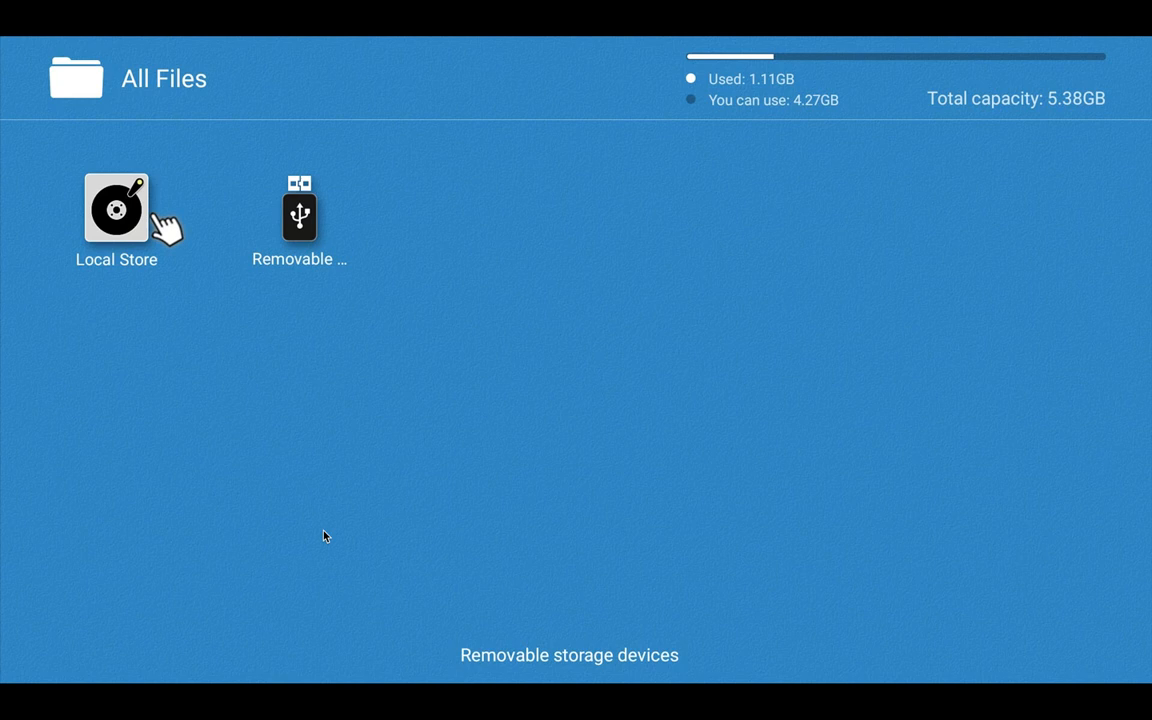
mouse_move(103, 214)
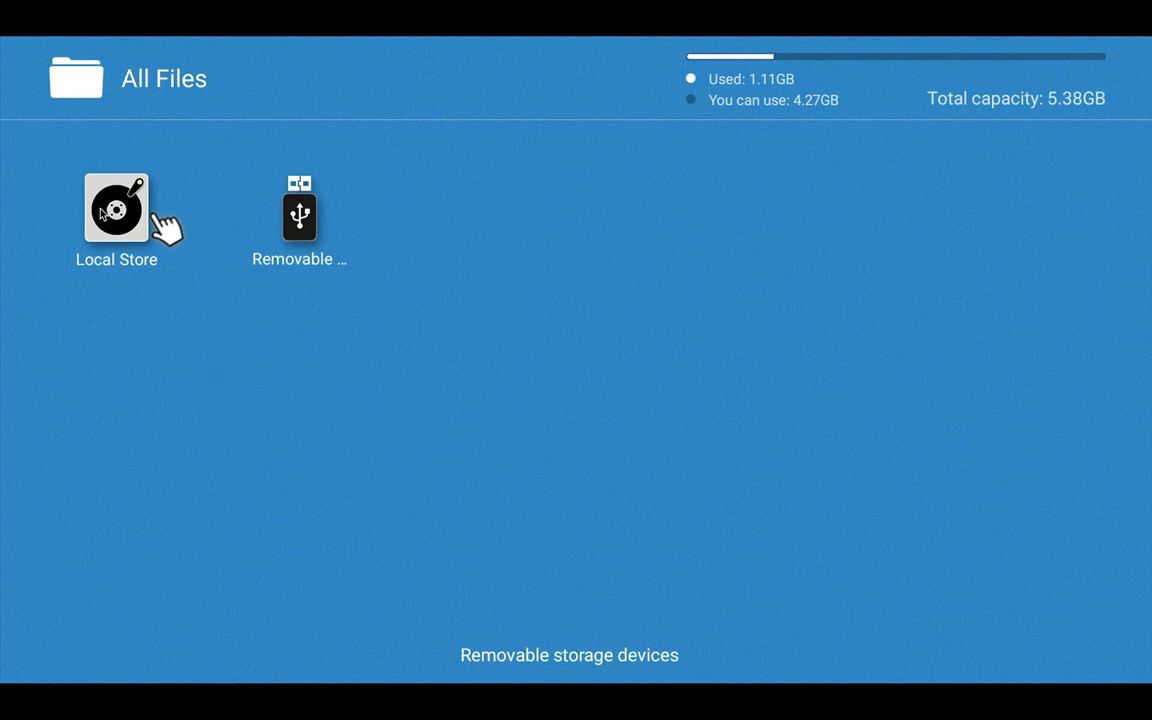
mouse_move(291, 271)
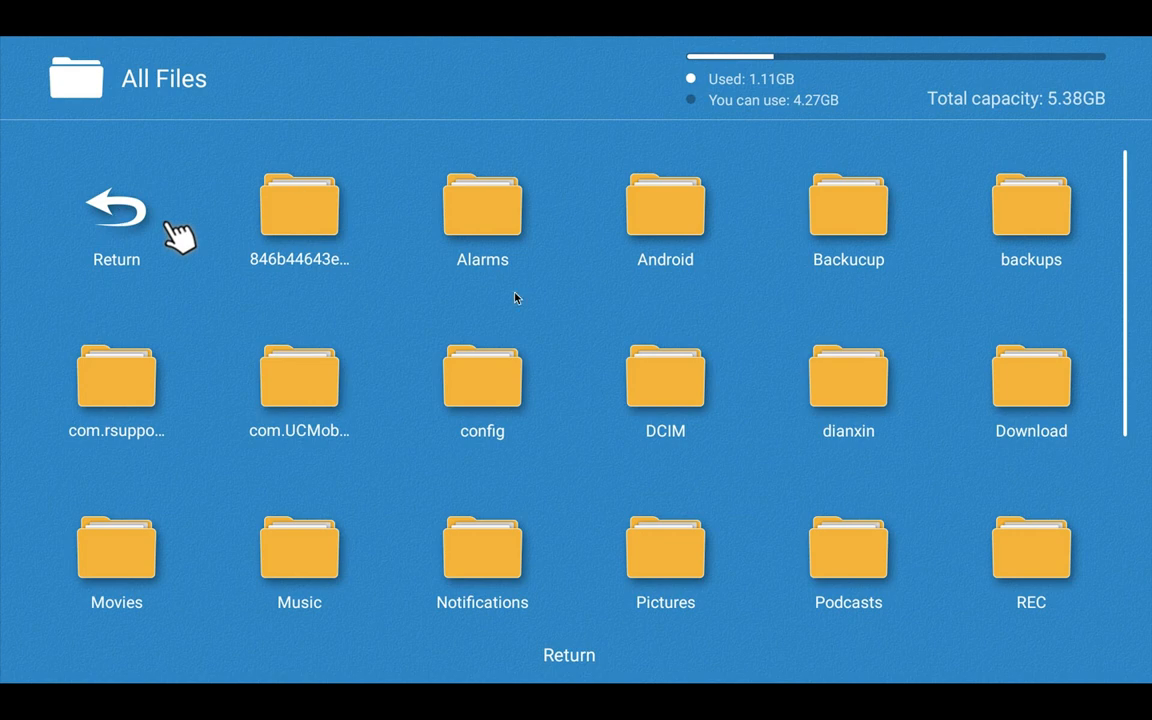
mouse_move(610, 503)
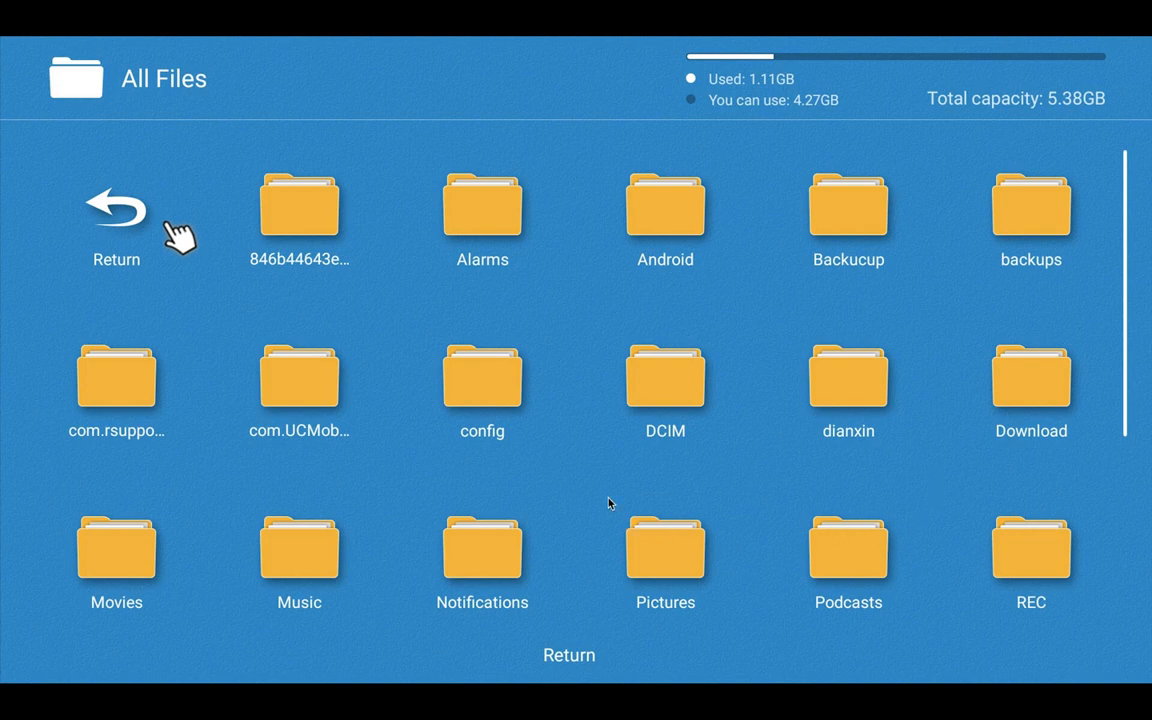
mouse_move(533, 391)
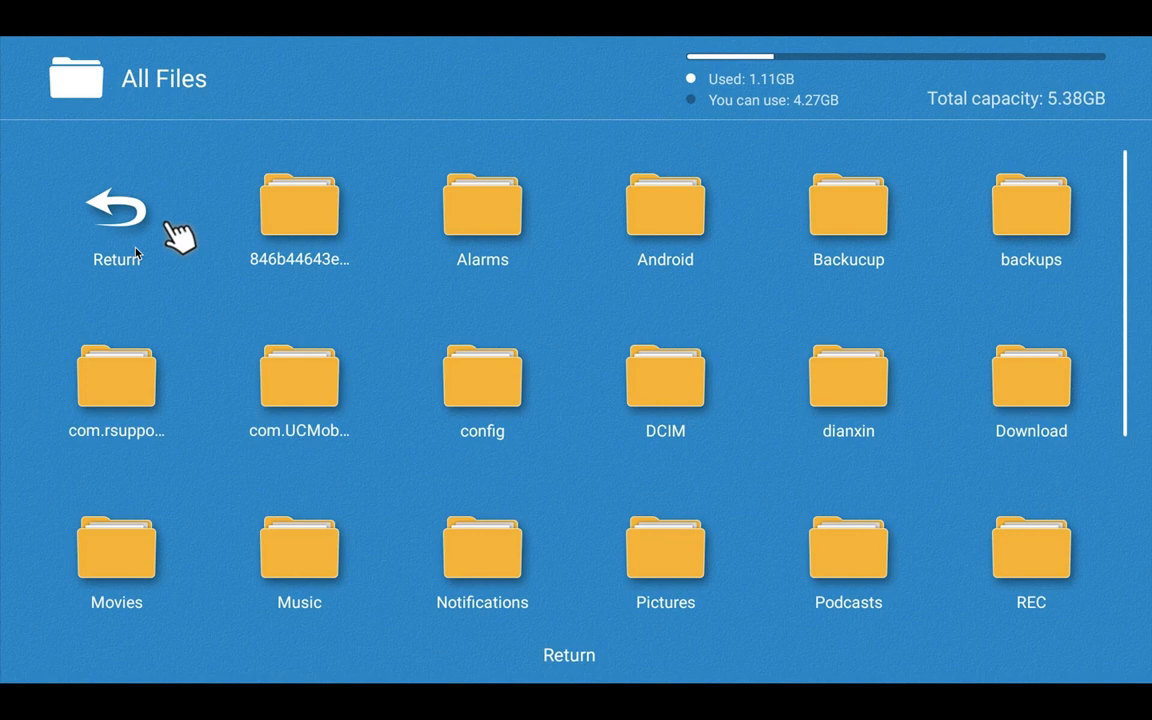
mouse_move(973, 90)
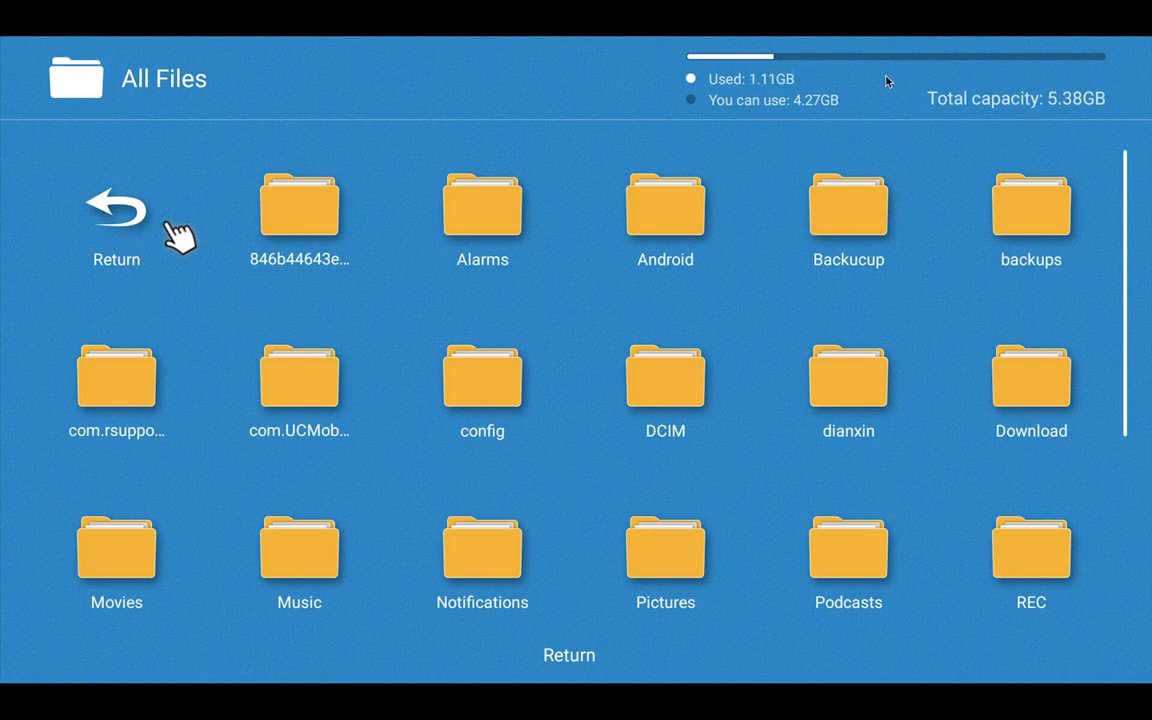
mouse_move(1063, 112)
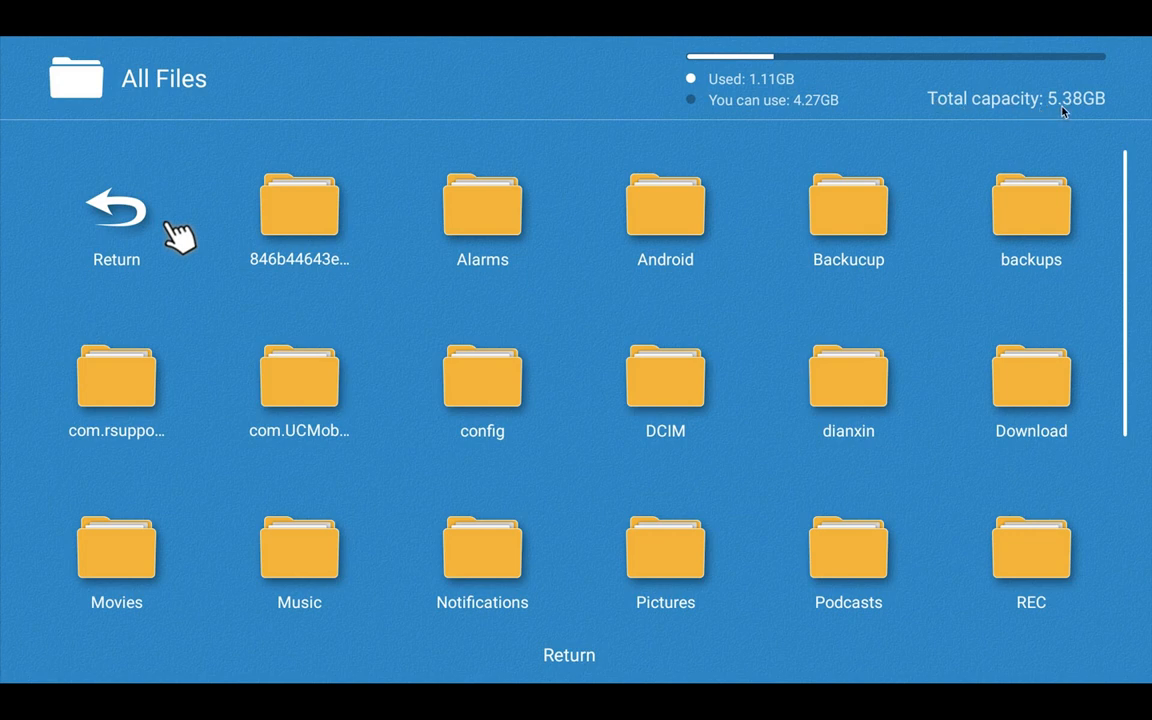
mouse_move(729, 89)
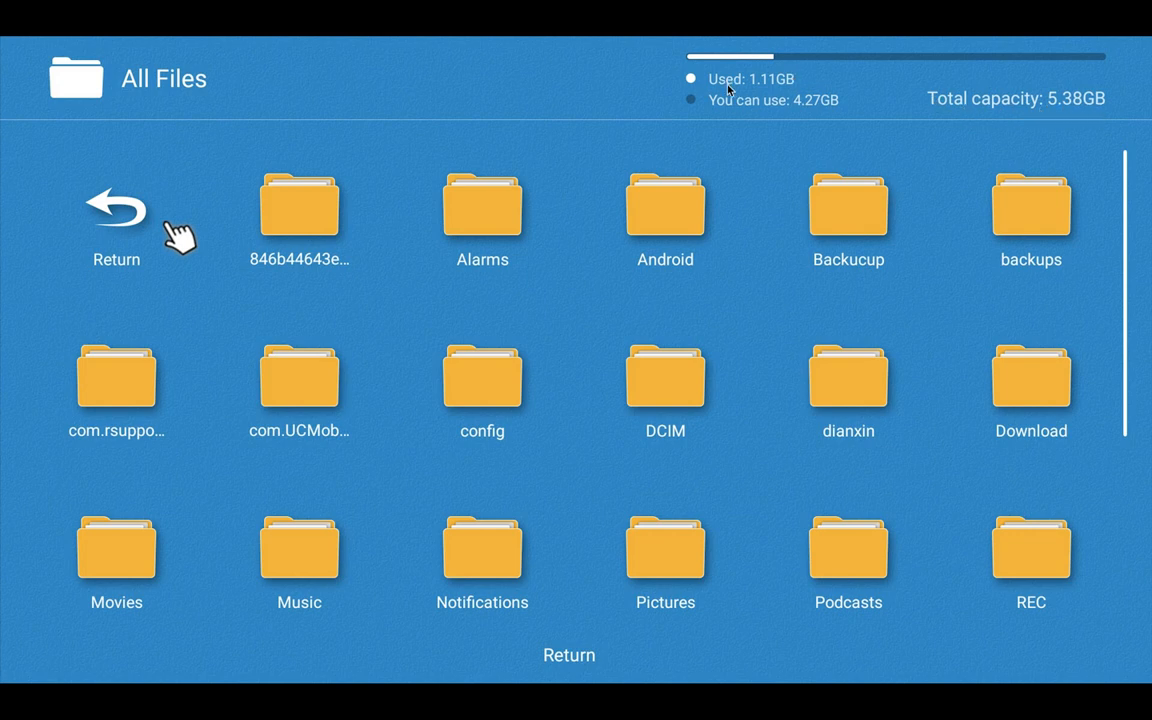
mouse_move(745, 115)
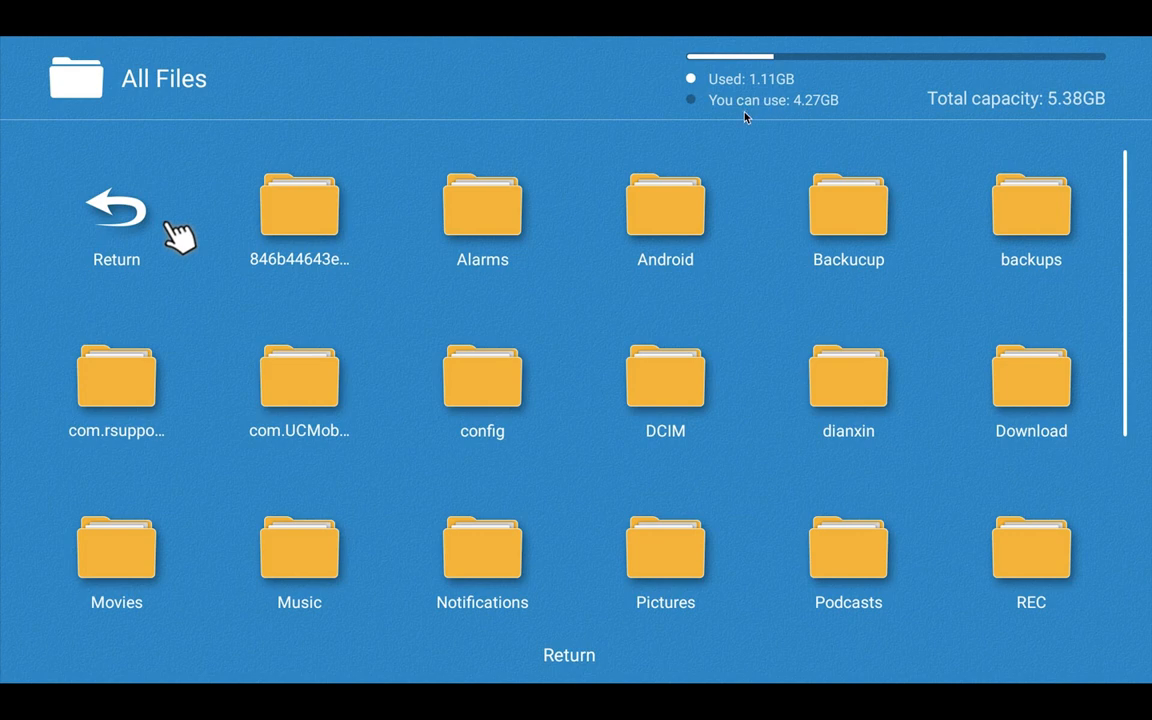
mouse_move(805, 111)
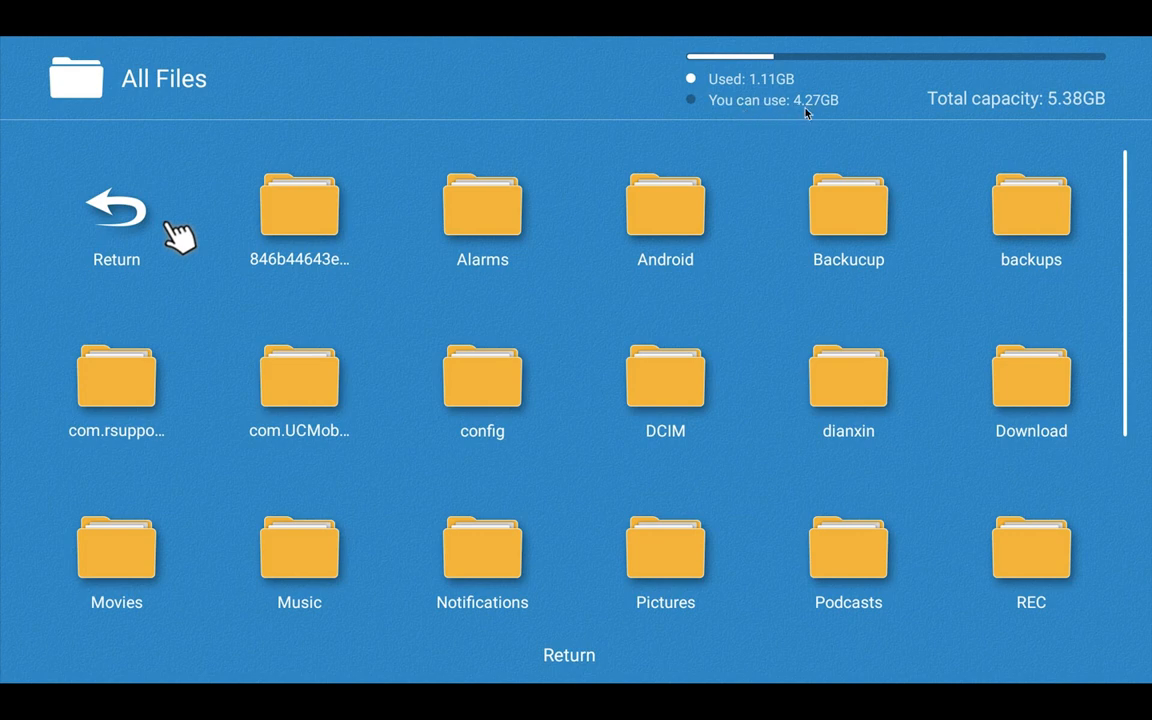
mouse_move(670, 315)
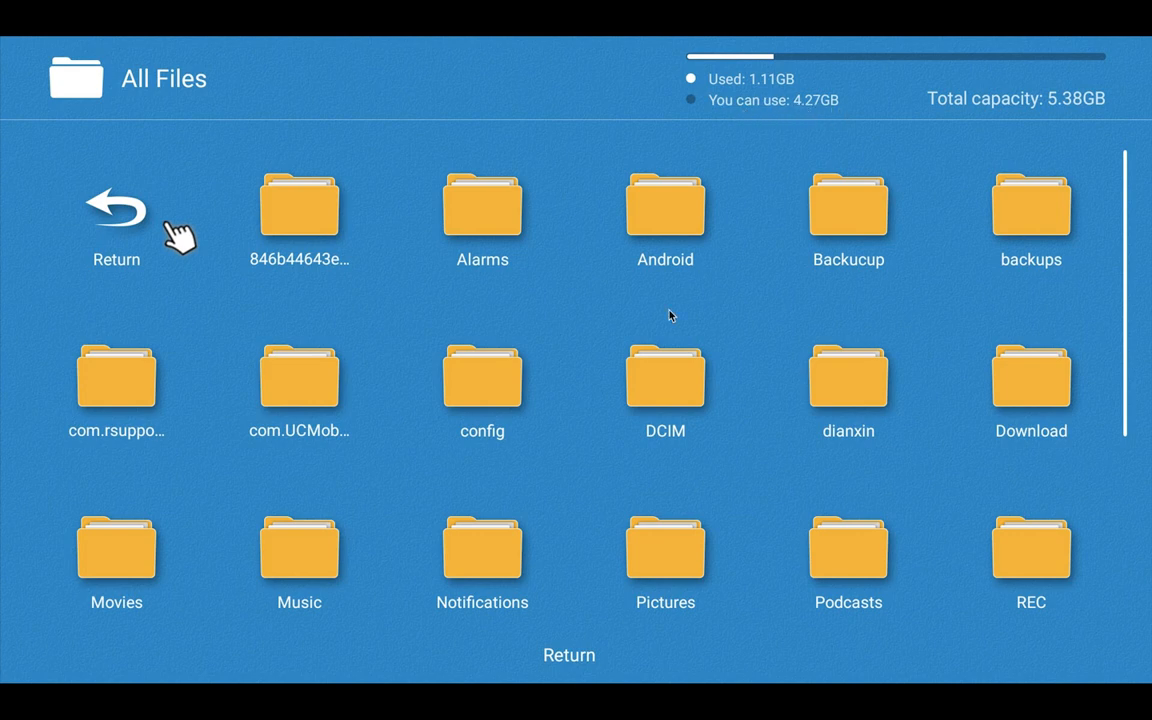
Return from the Local Store folders to All Files, listing Local Store and the USB device.
left_click(116, 210)
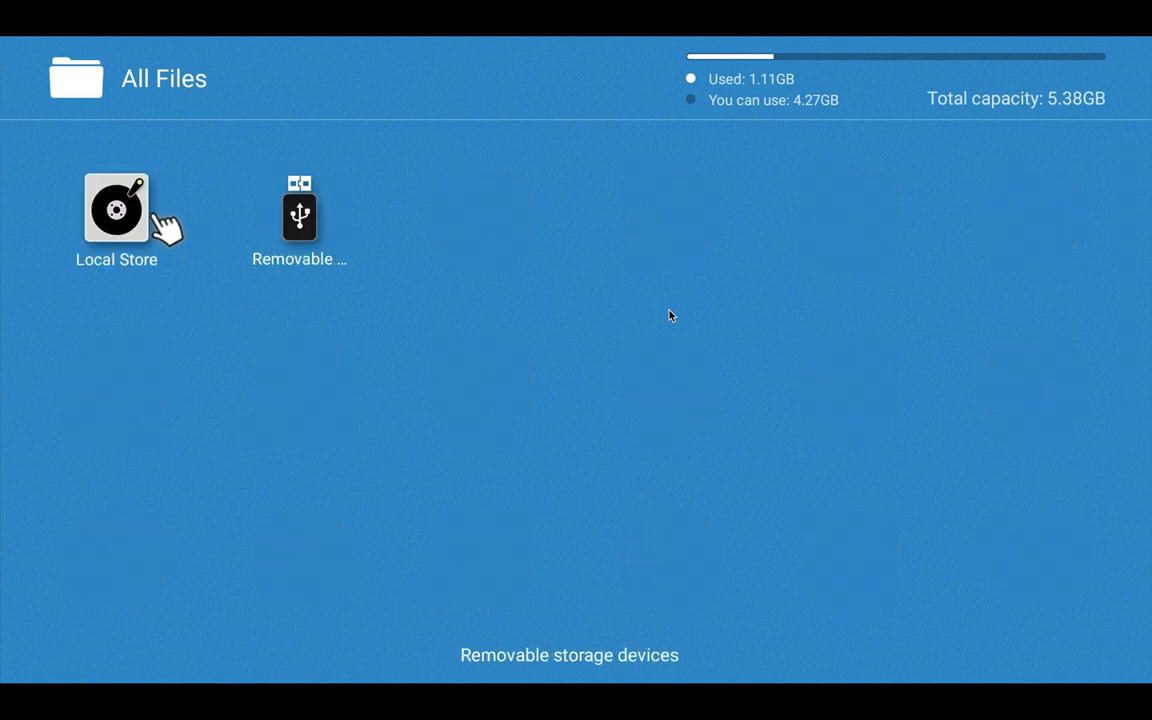